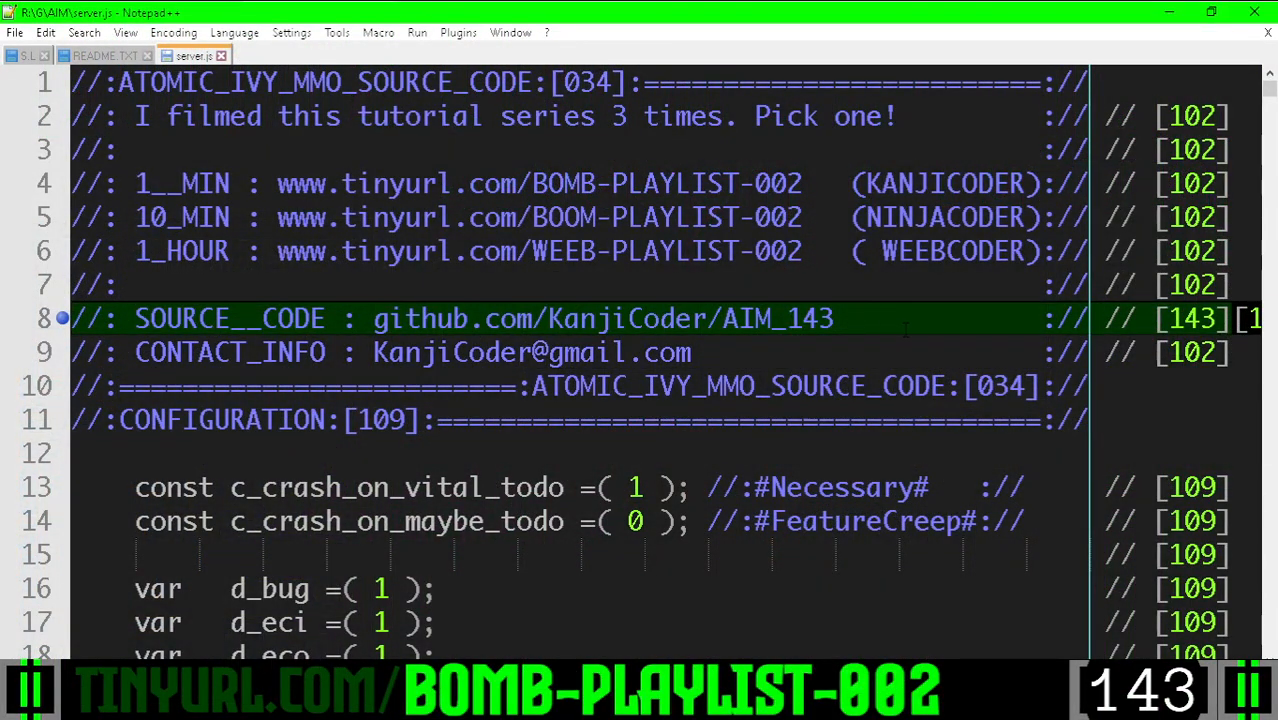
Scroll to line 4775 to view the mouse move/click handlers and F_MOUMAST_INI around line 4793
click(864, 318)
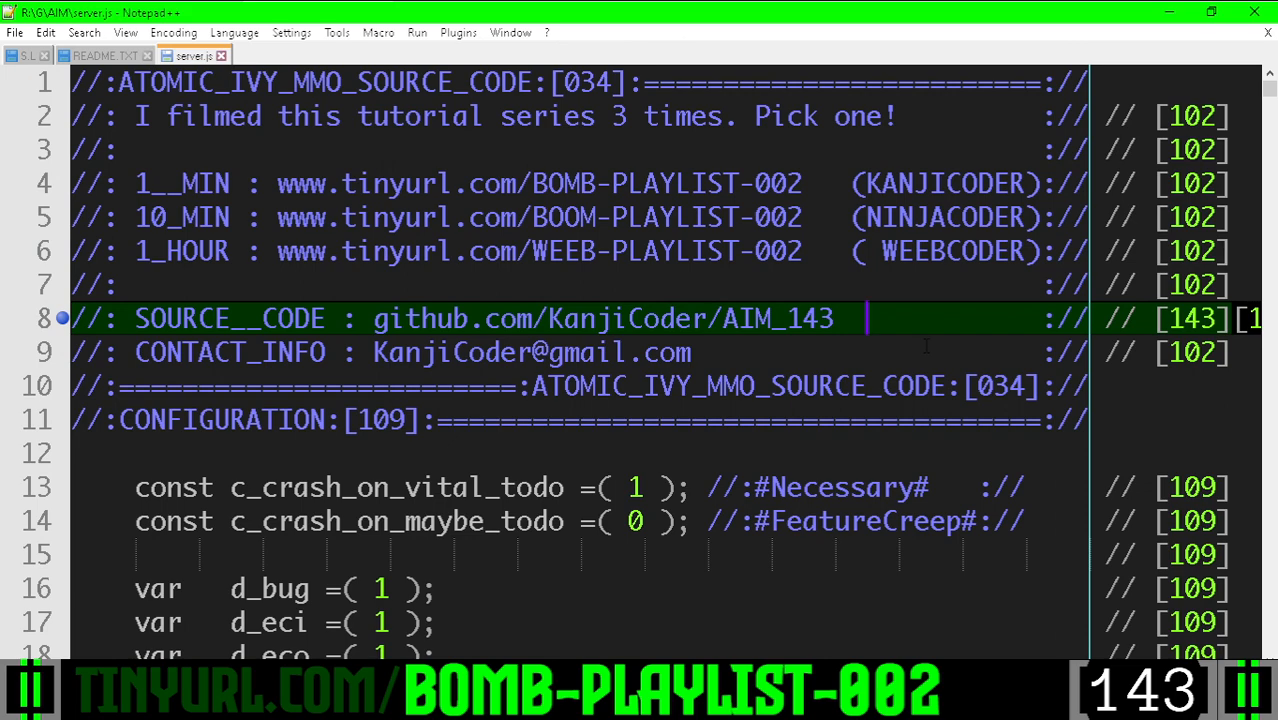
scroll(down, 3)
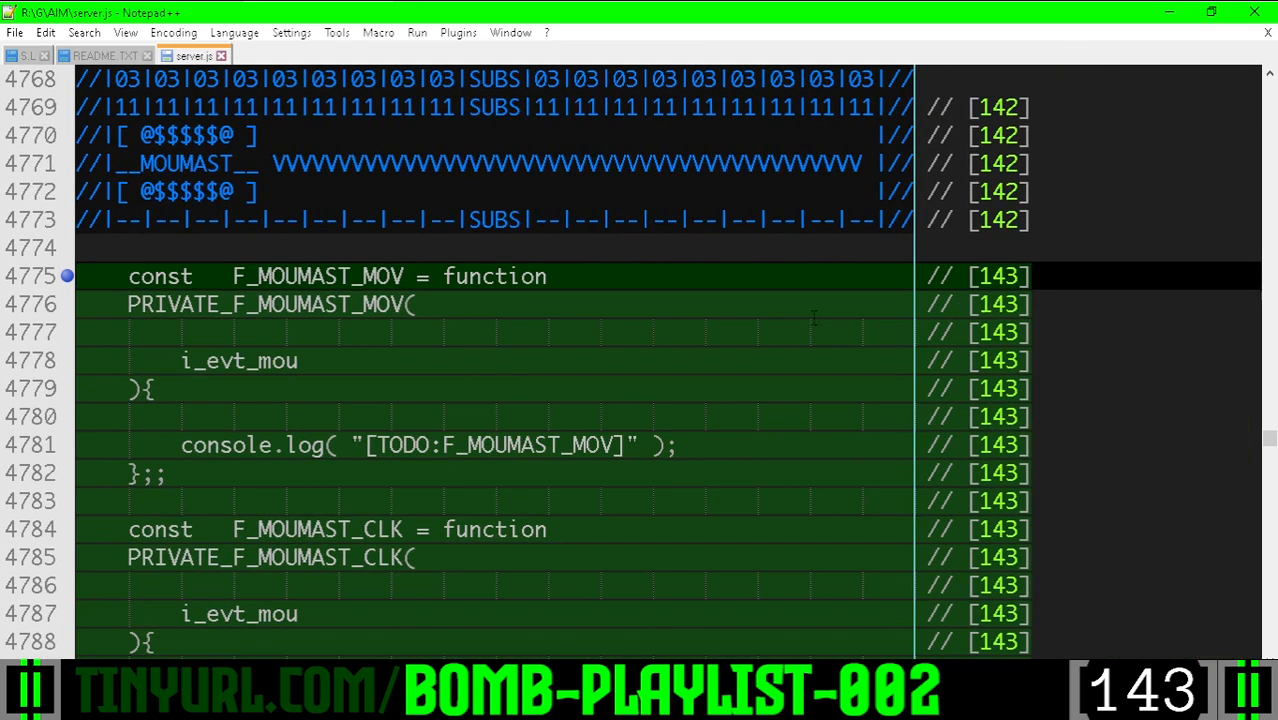
scroll(down, 3)
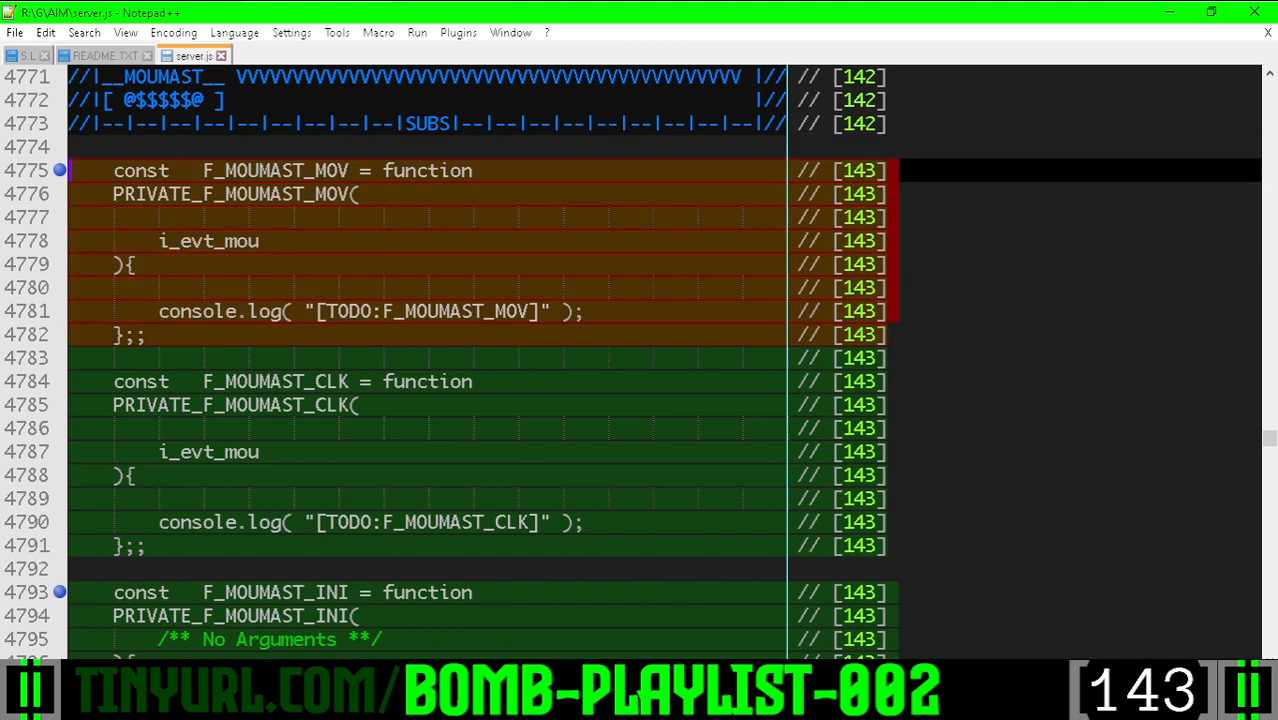
scroll(down, 3)
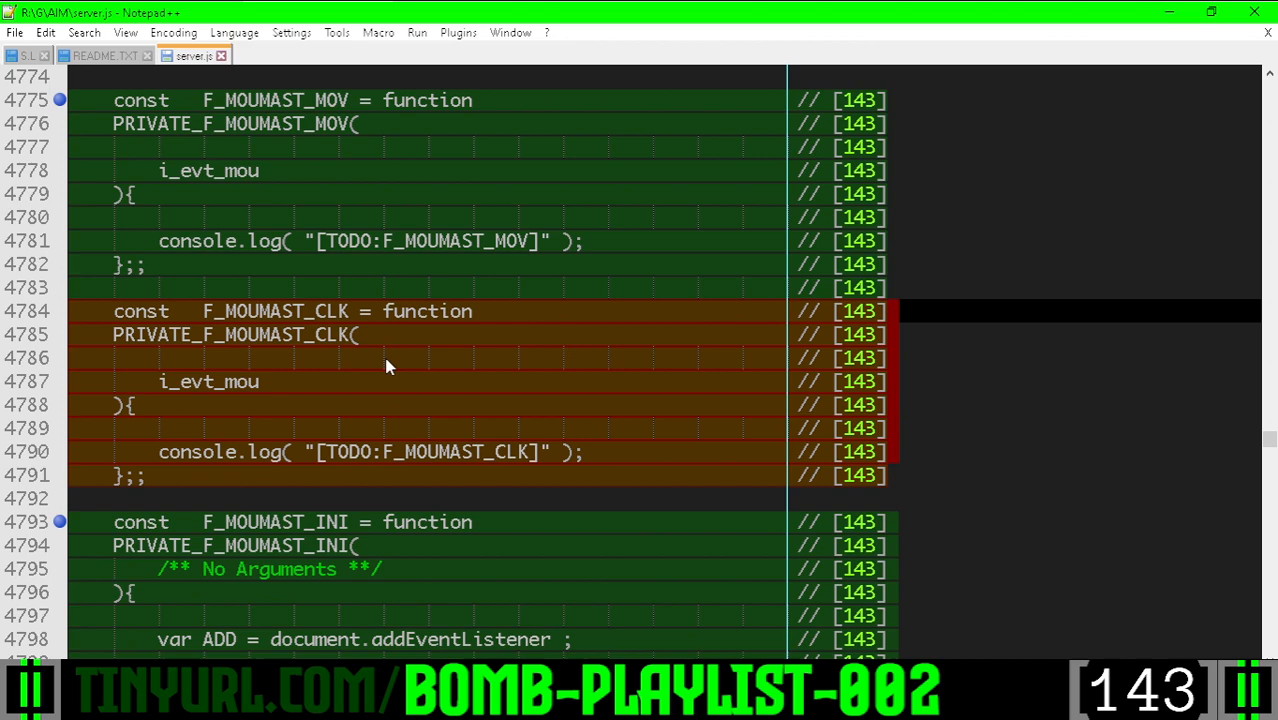
scroll(down, 3)
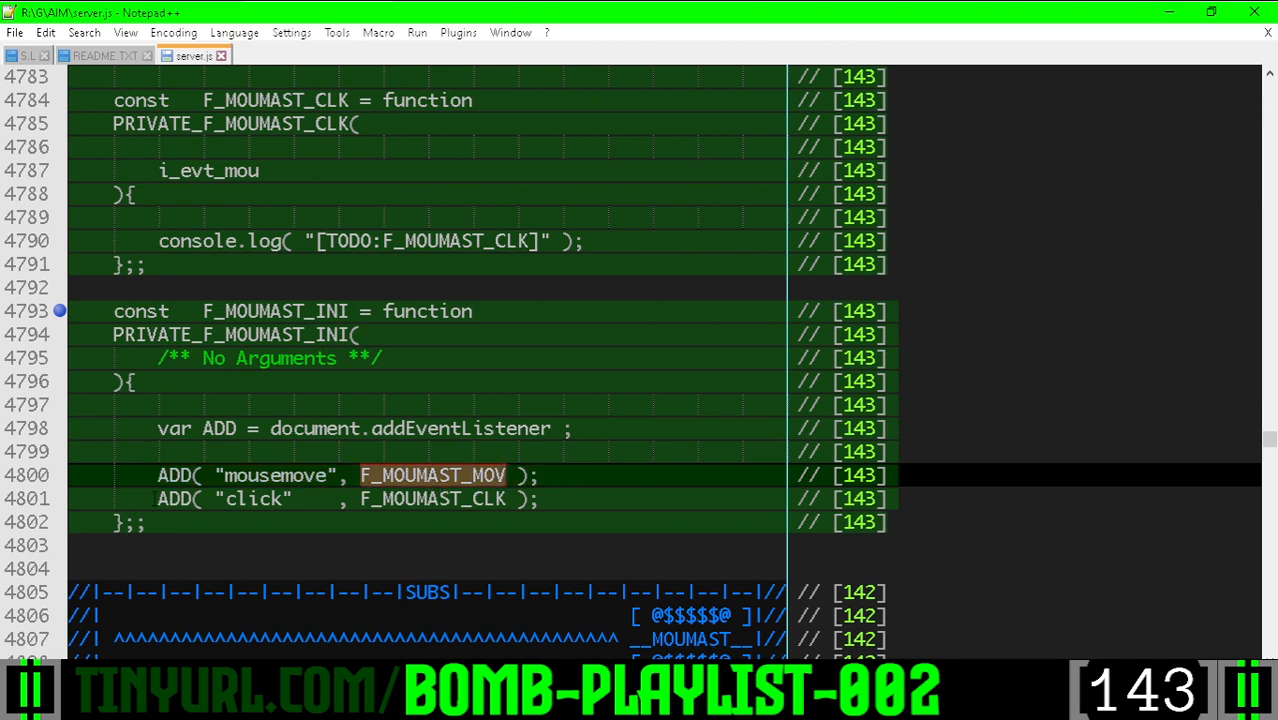
double_click(432, 500)
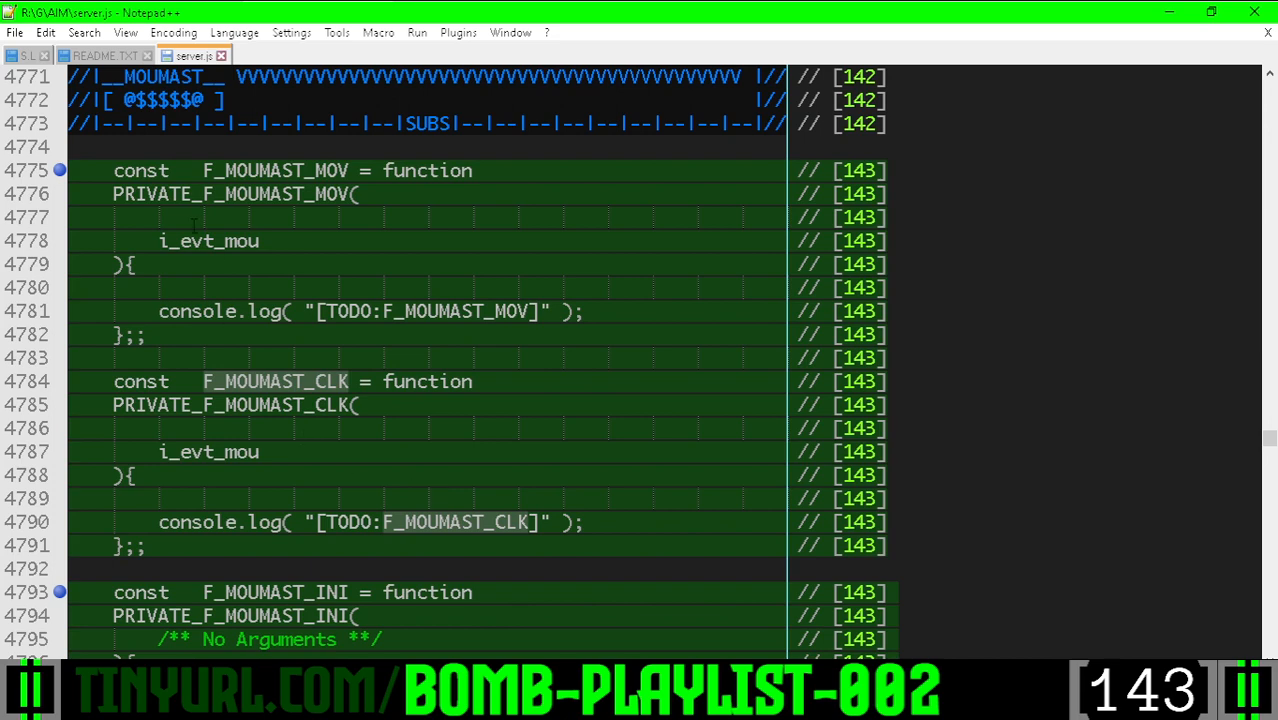
double_click(208, 240)
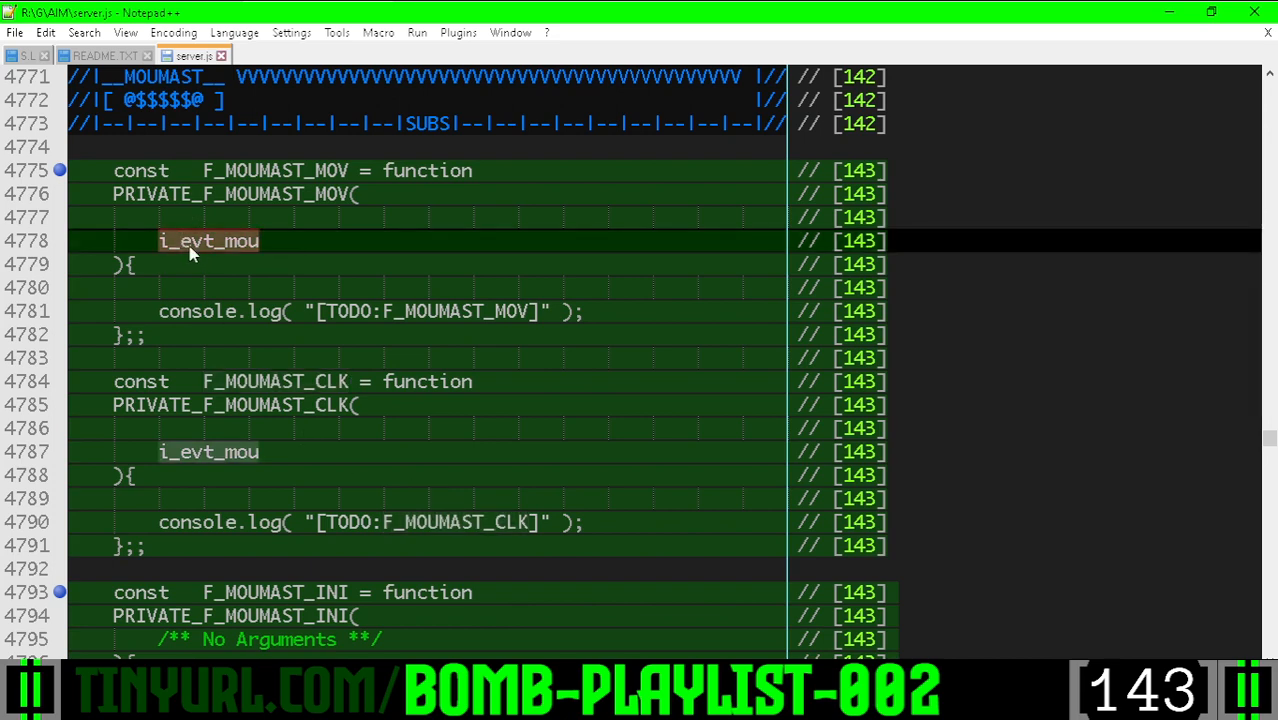
click(212, 240)
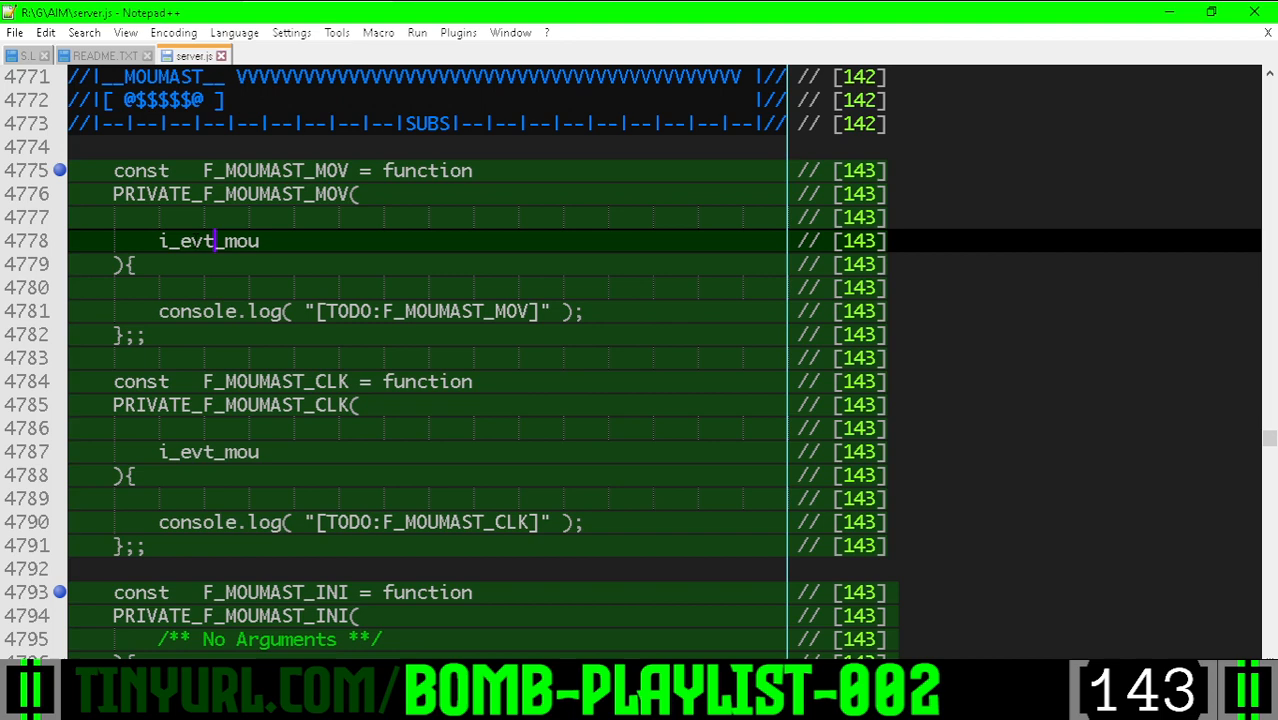
double_click(210, 240)
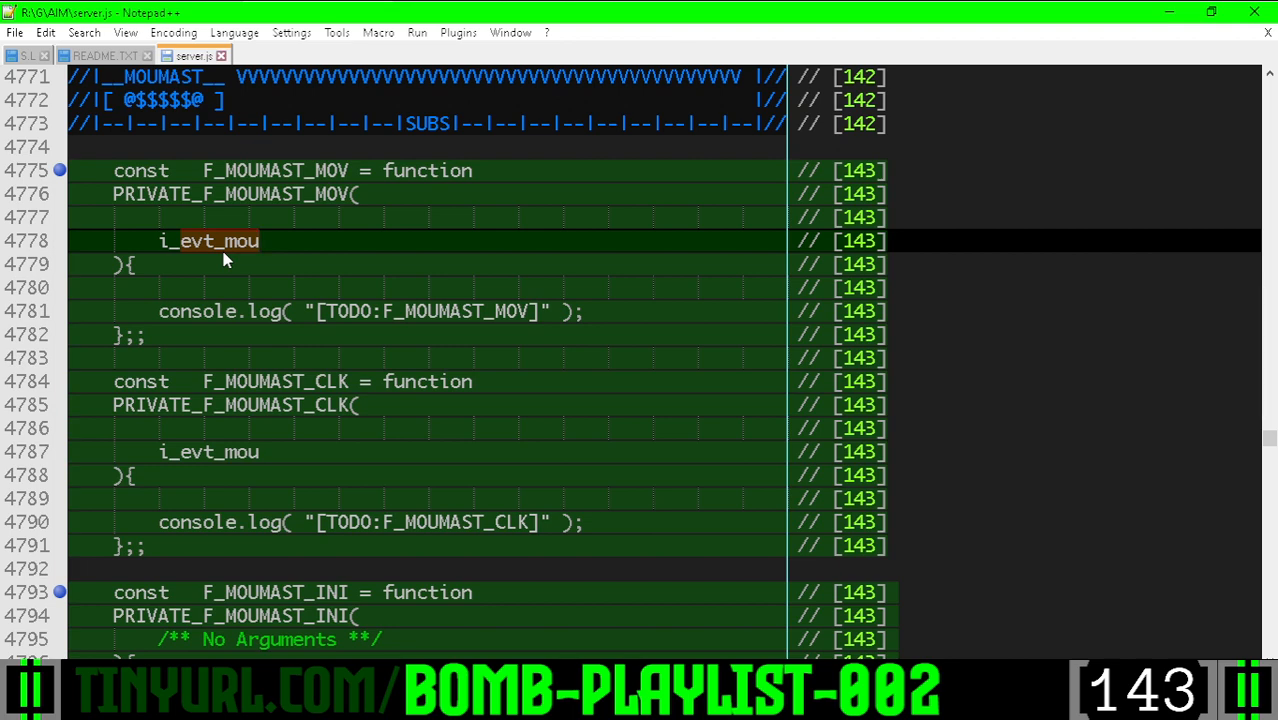
click(214, 240)
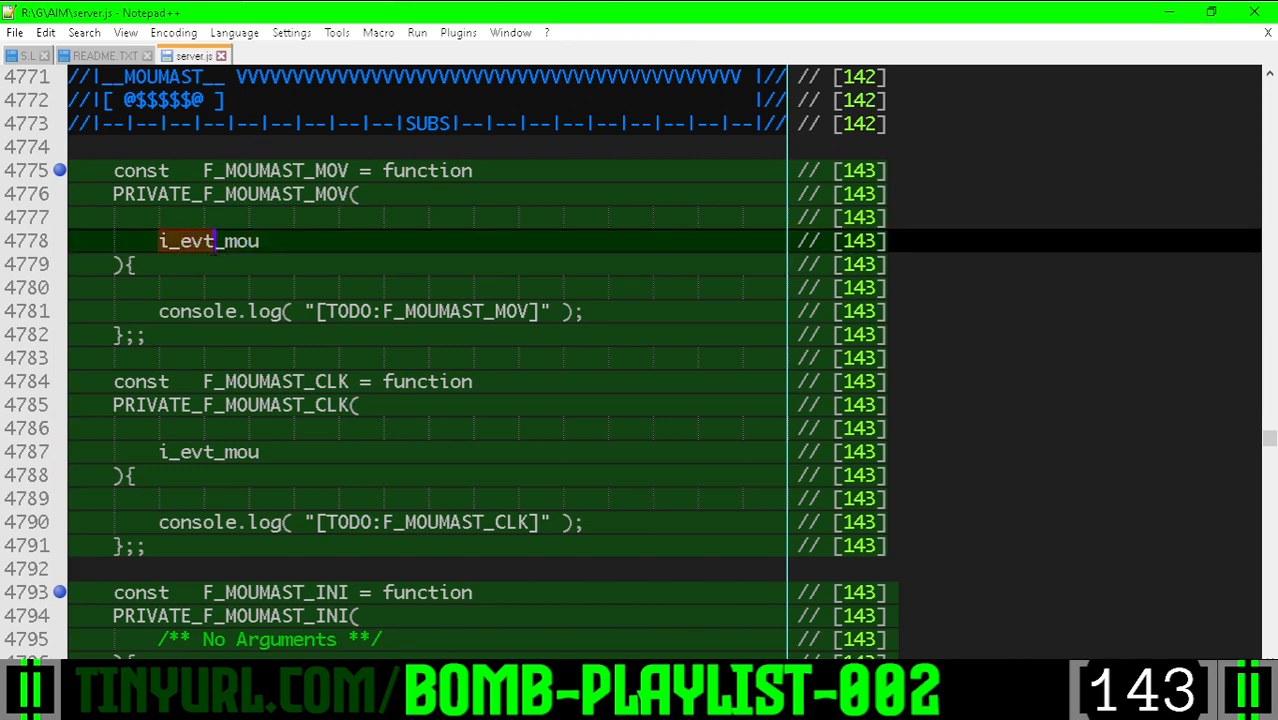
double_click(208, 240)
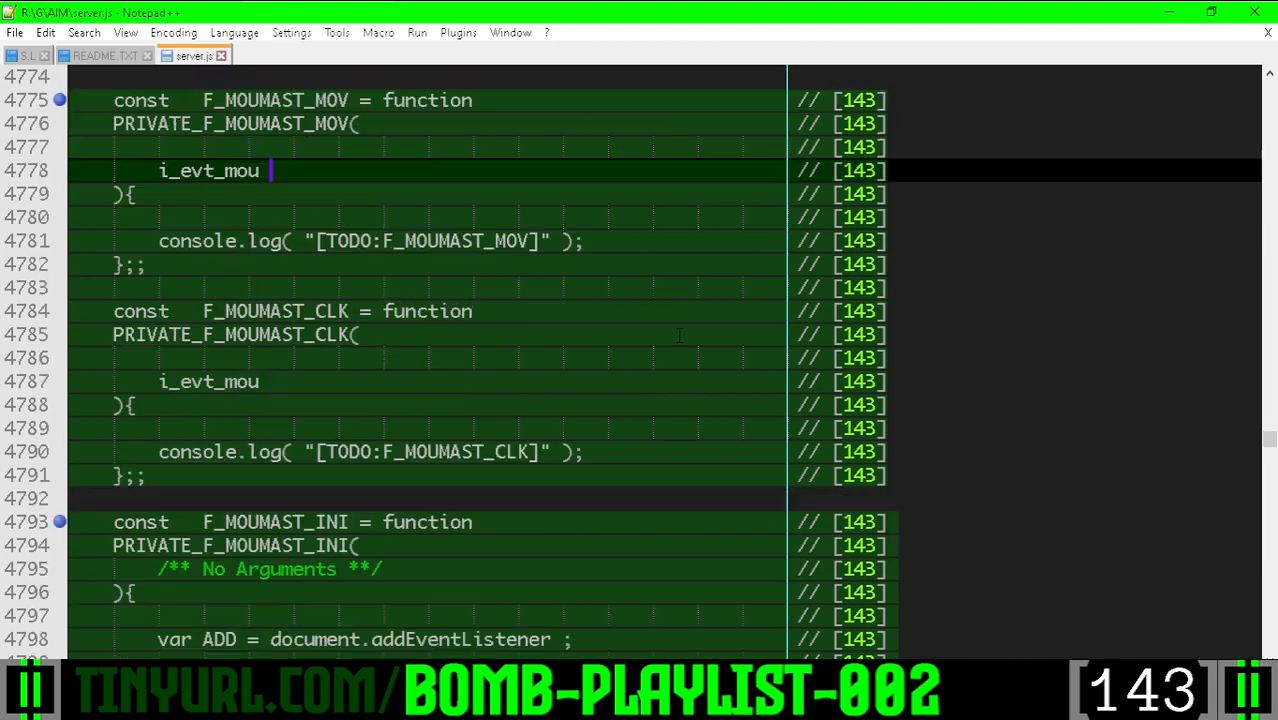
Scroll to the INIT_CLIENT_FRONTEND section near line 4911 where F_MOUMAST_INI() is called
scroll(down, 3)
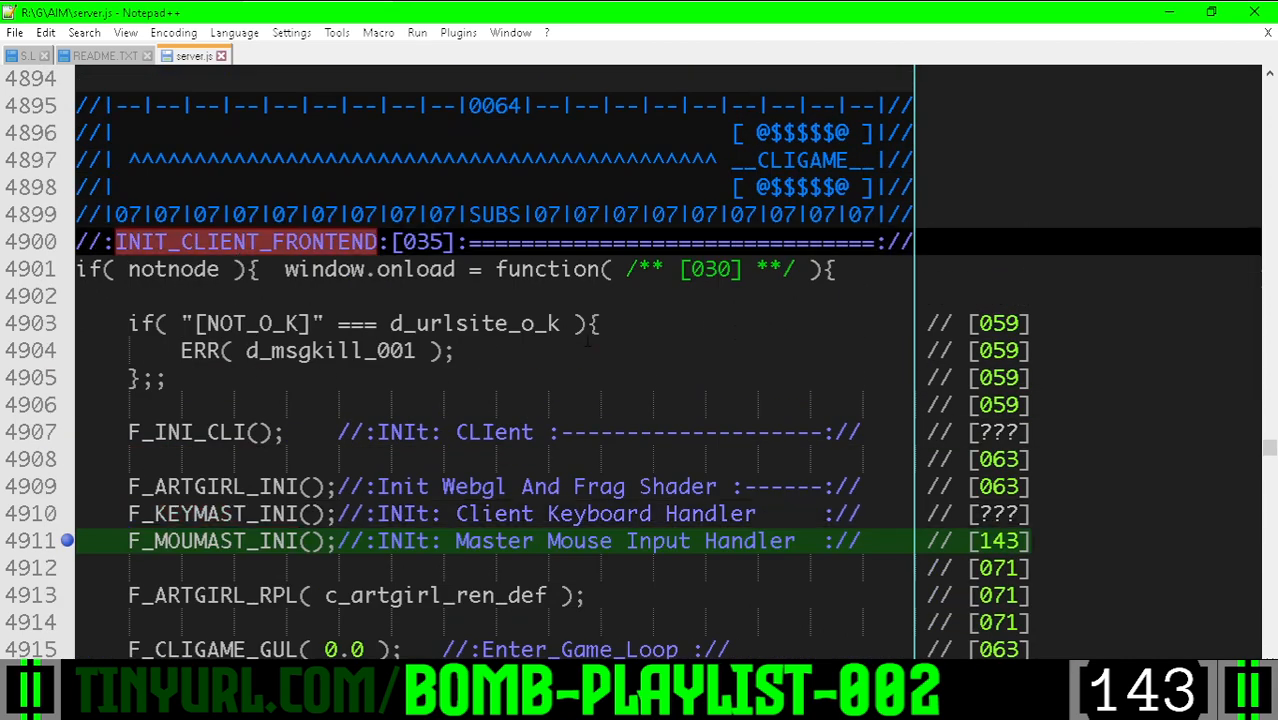
scroll(down, 3)
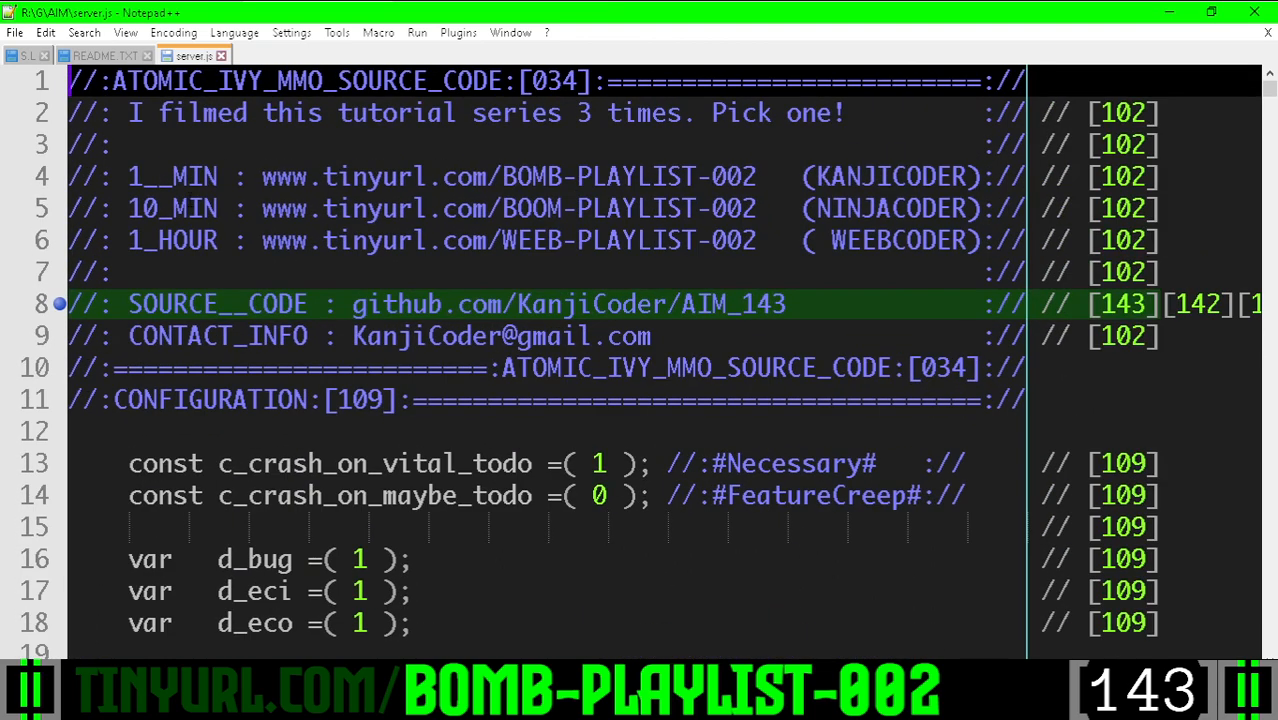
Highlight the BOMB-PLAYLIST-002 tutorial URL on line 4 of the file header
double_click(508, 176)
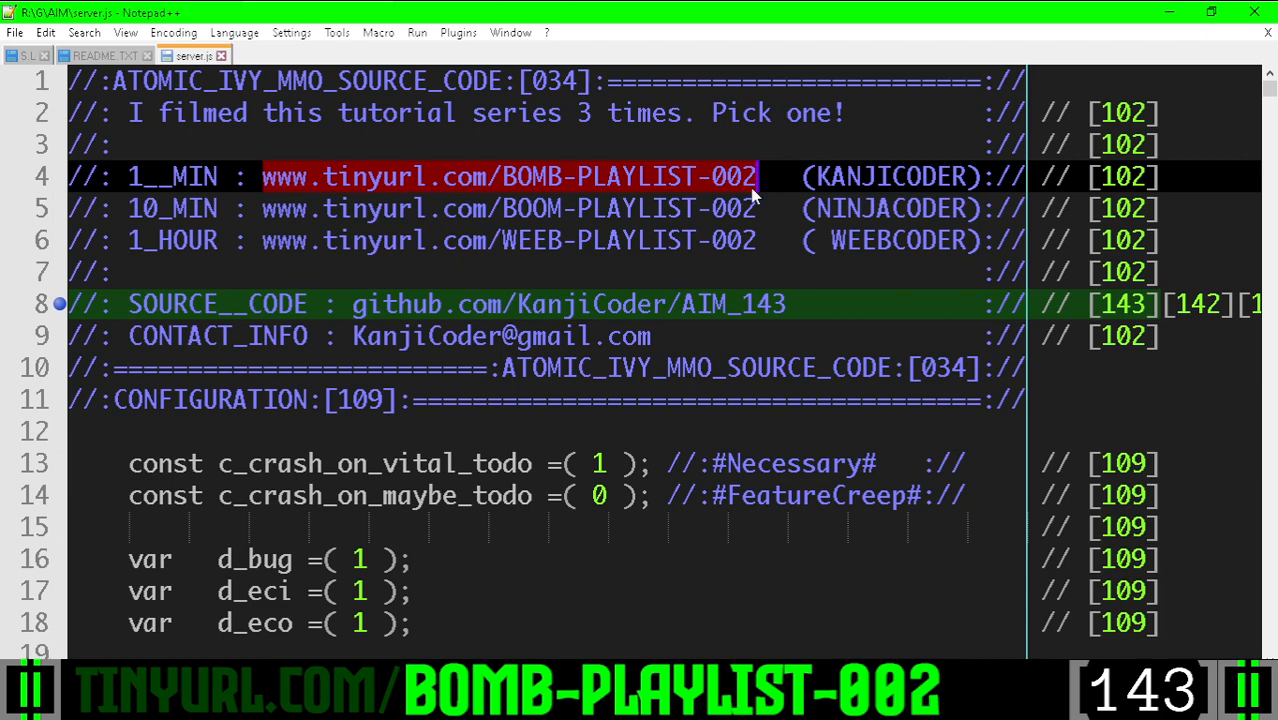